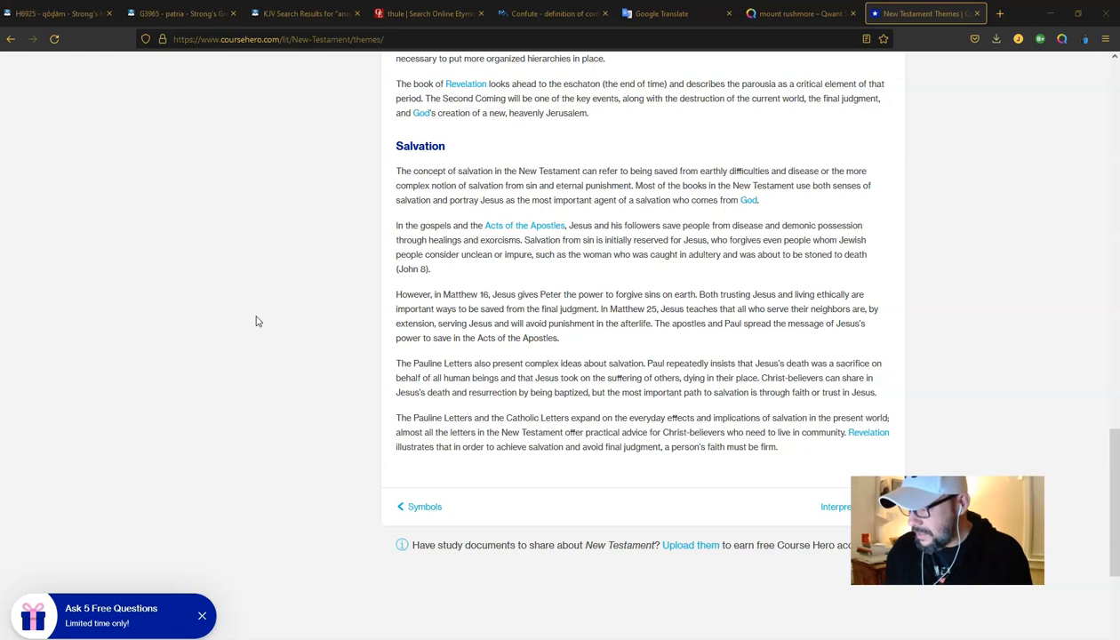
mouse_move(273, 299)
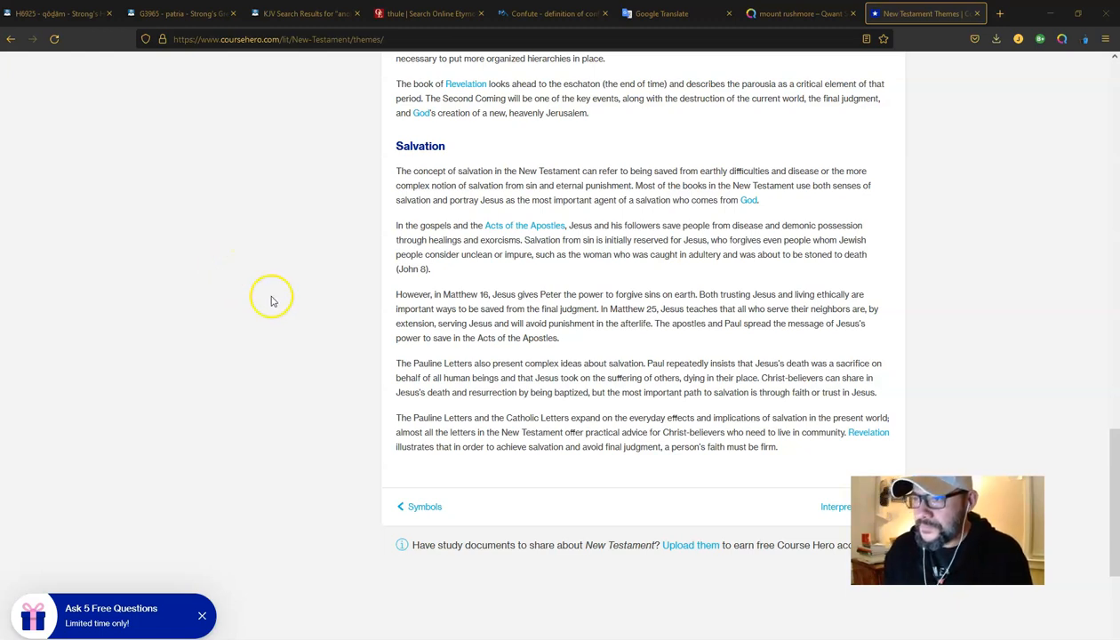
mouse_move(286, 297)
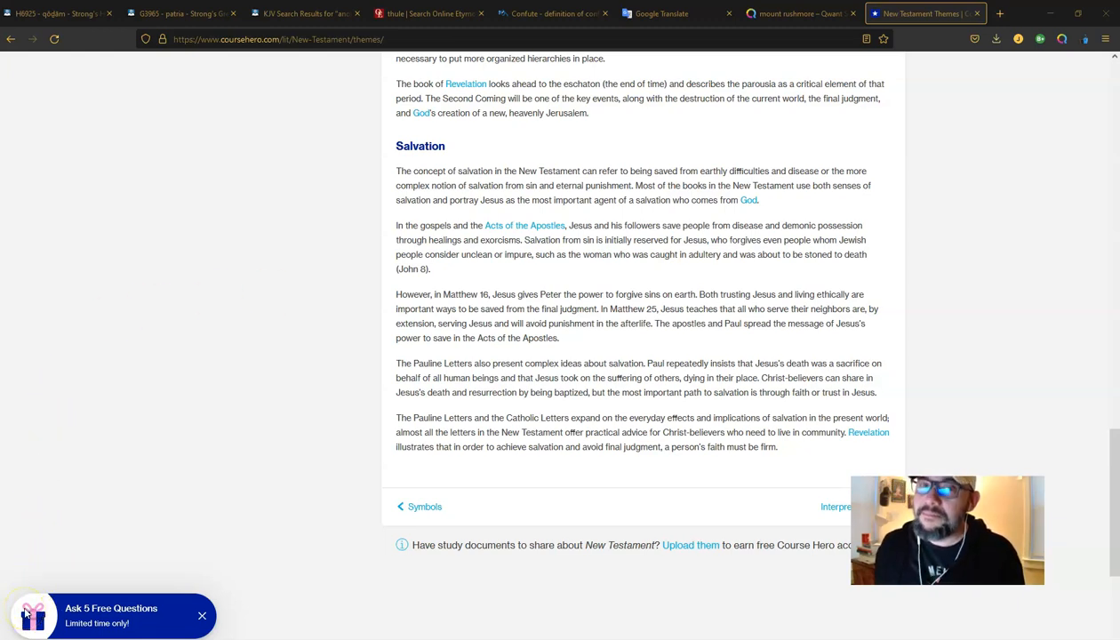
mouse_move(196, 325)
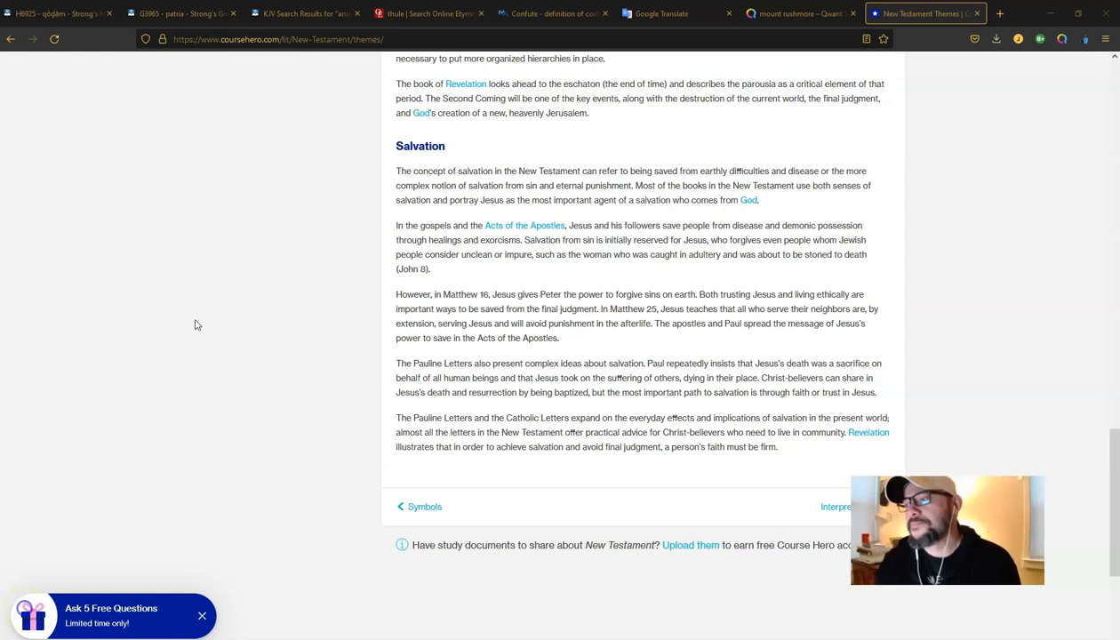